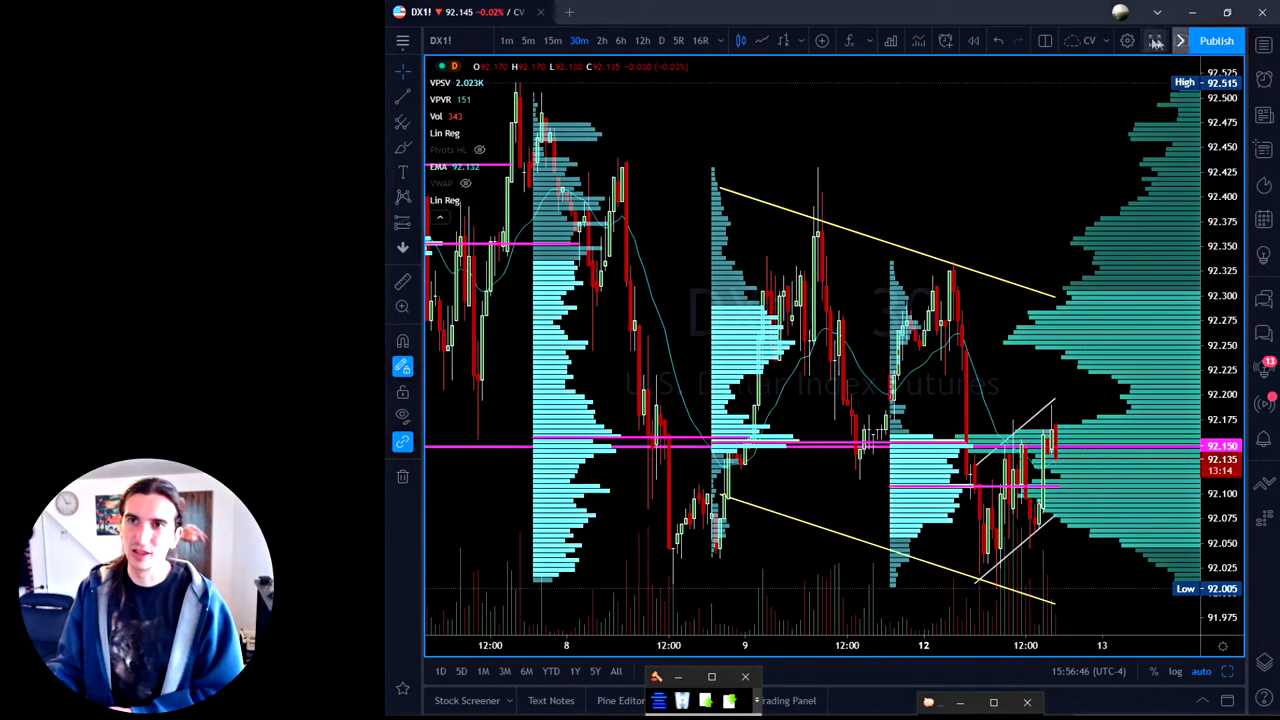
pyautogui.moveTo(1194, 12)
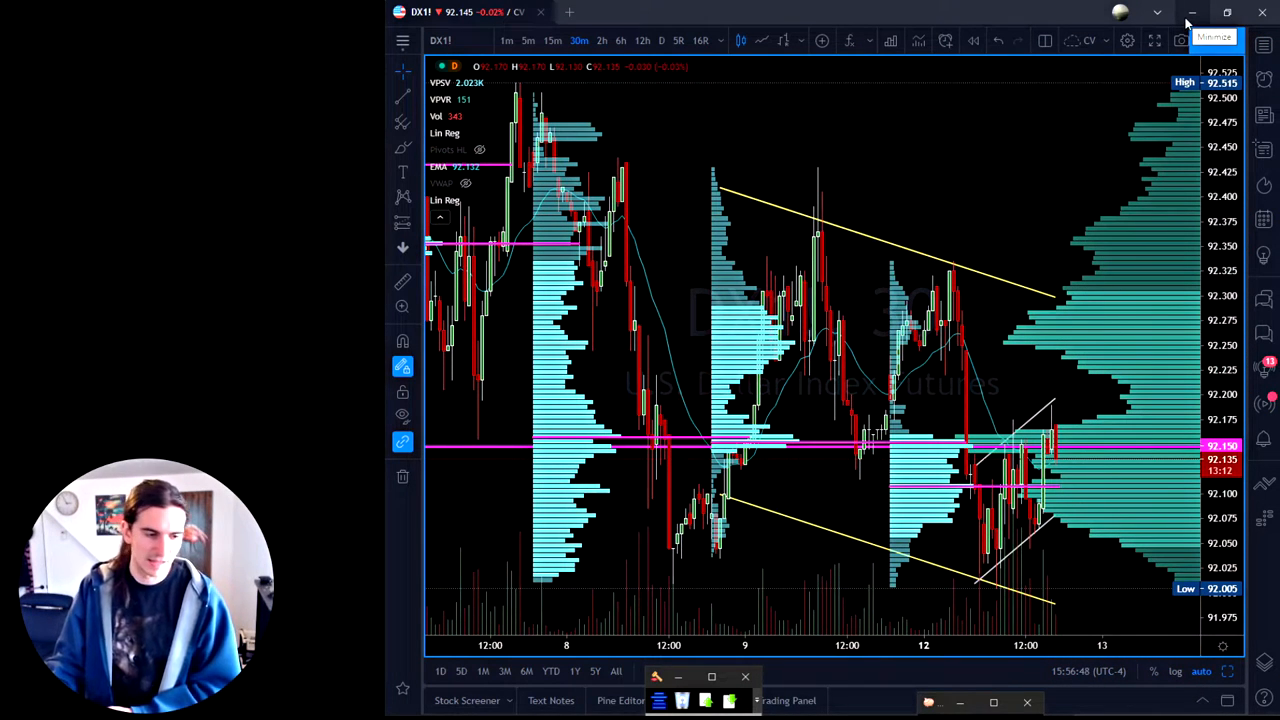